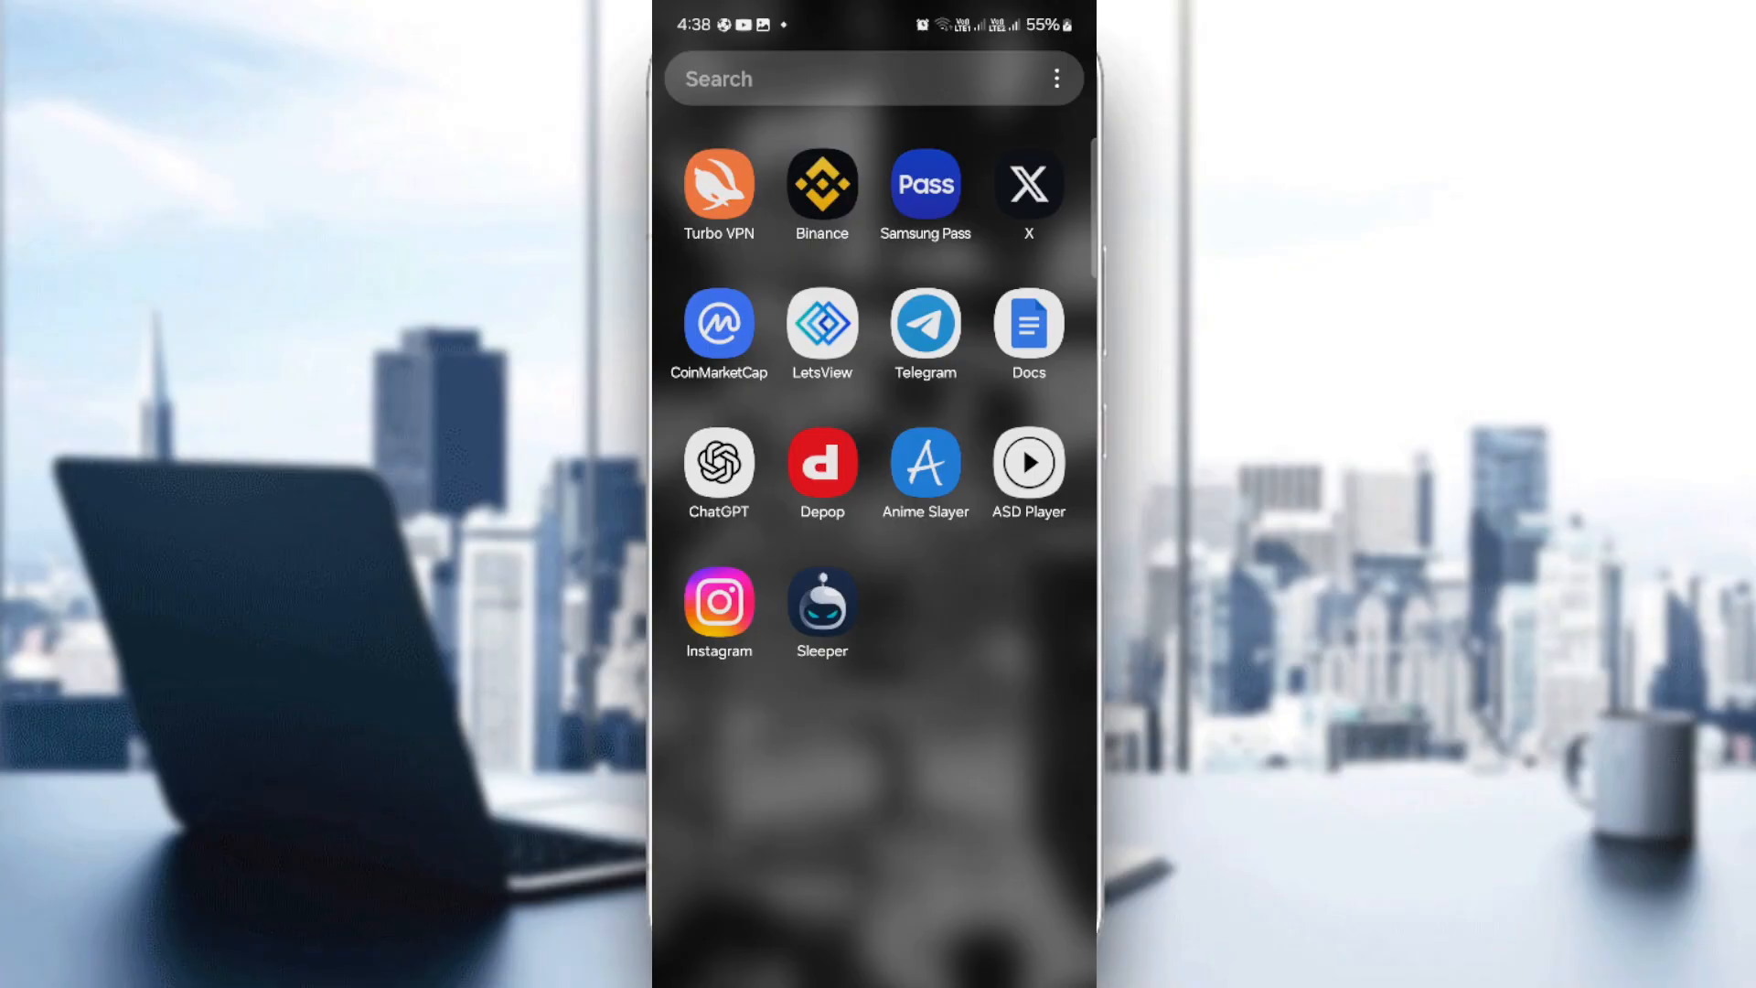
# Launch Sleeper and land on the La liiga league's draft page.
pyautogui.click(821, 601)
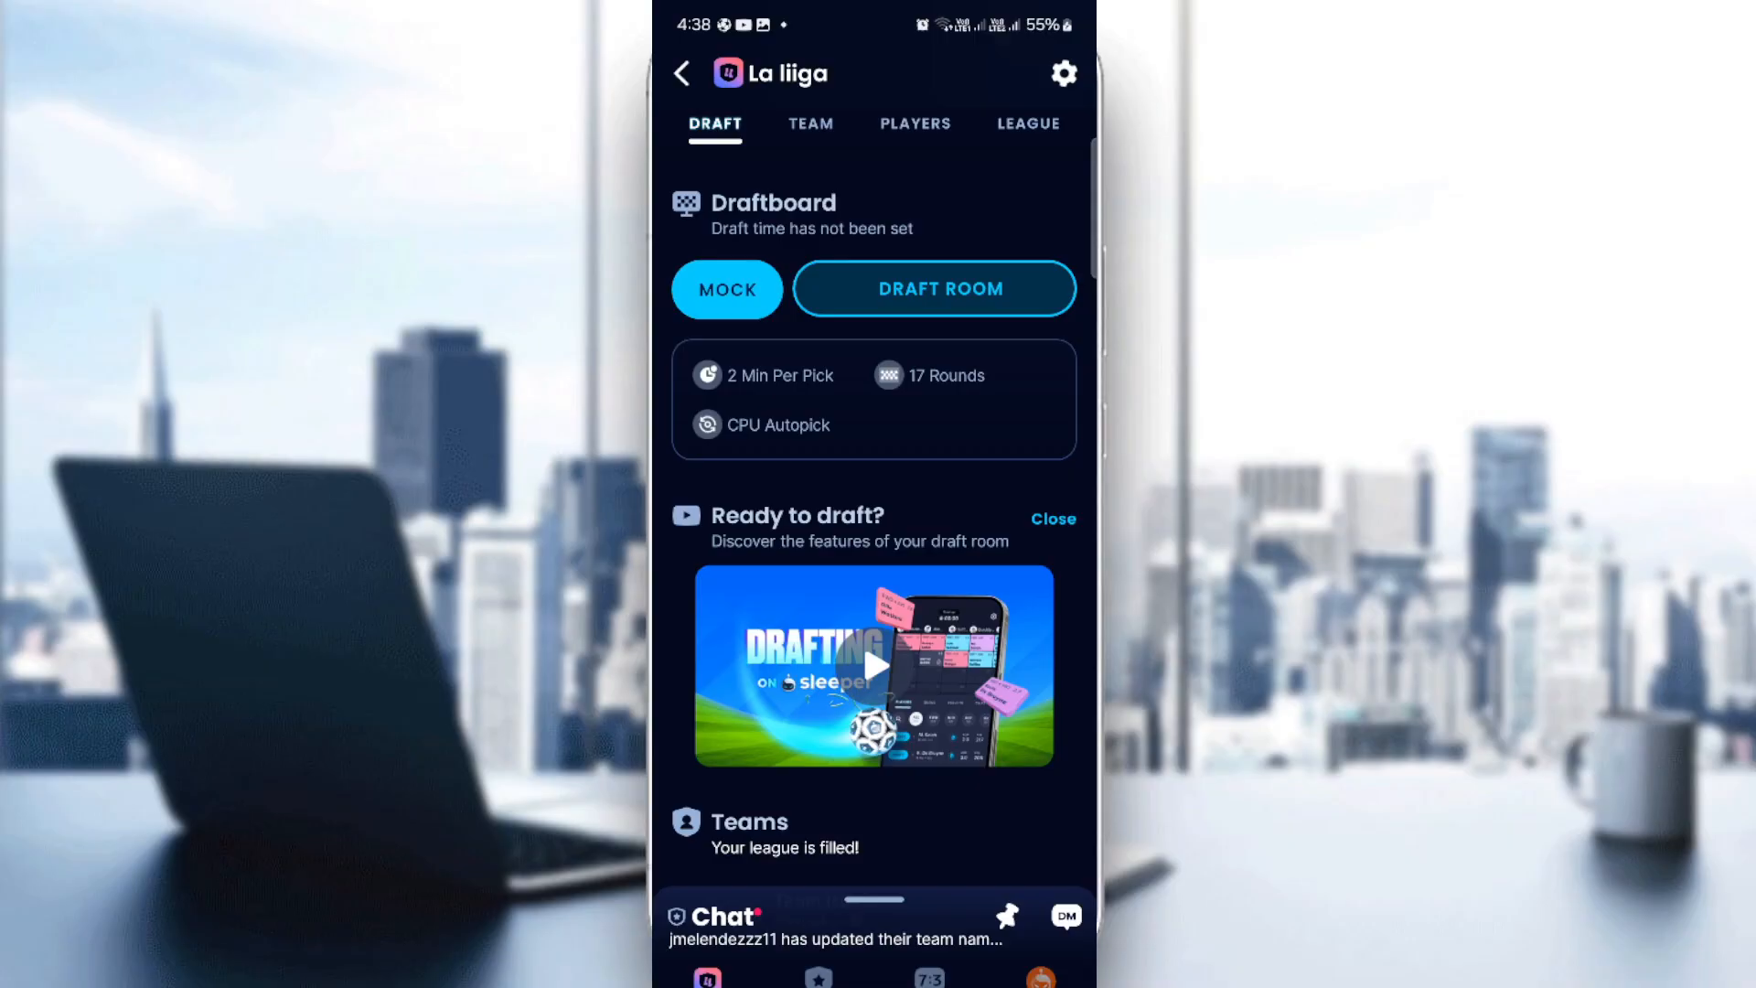
# Browse all sections of the La liiga league settings, then return to the home screen.
pyautogui.click(1061, 74)
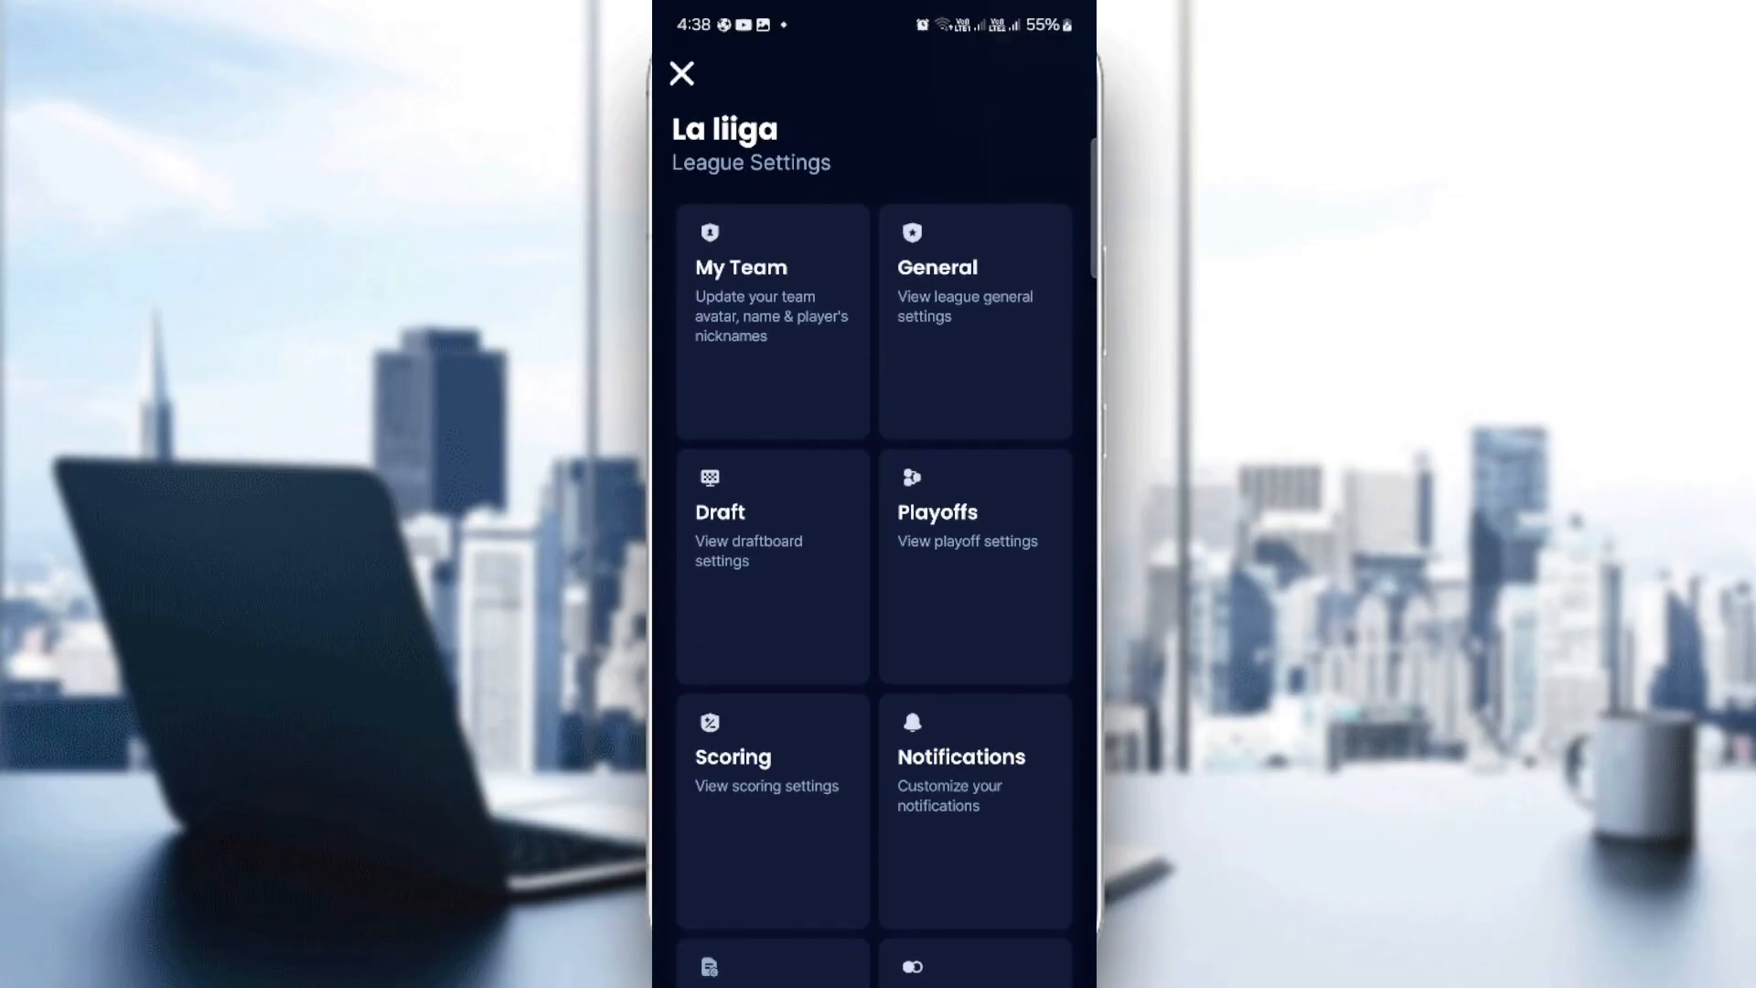
pyautogui.scroll(-3)
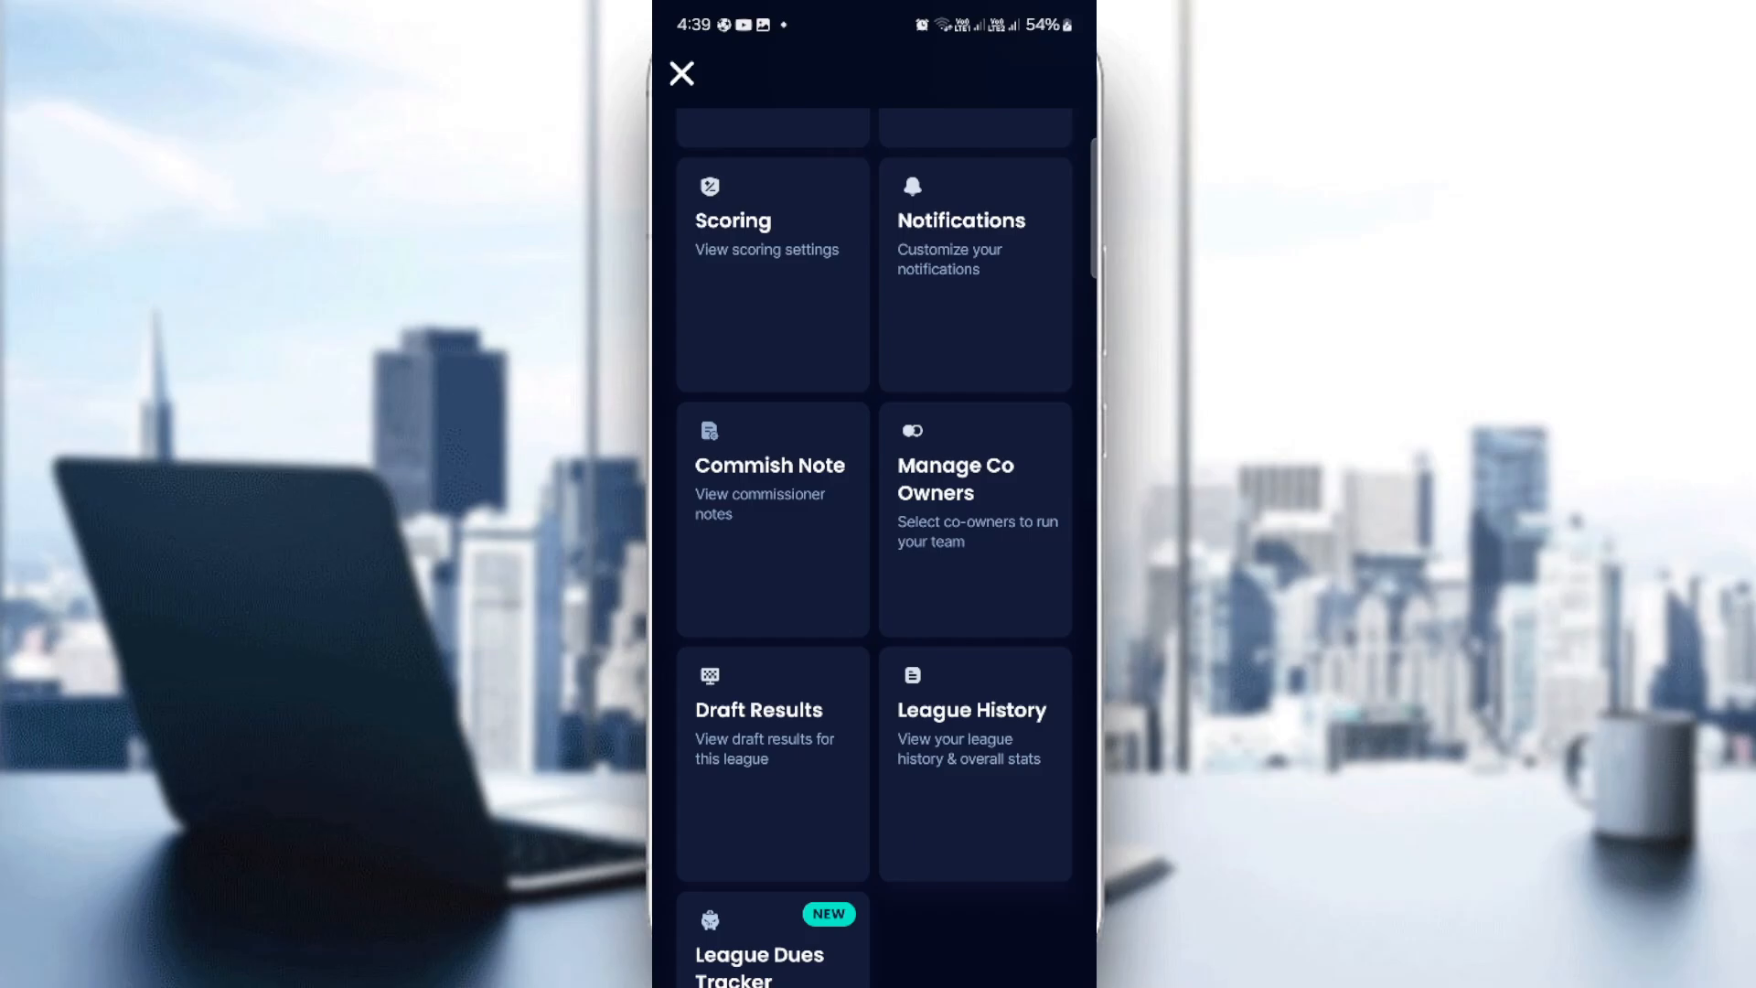
pyautogui.click(681, 73)
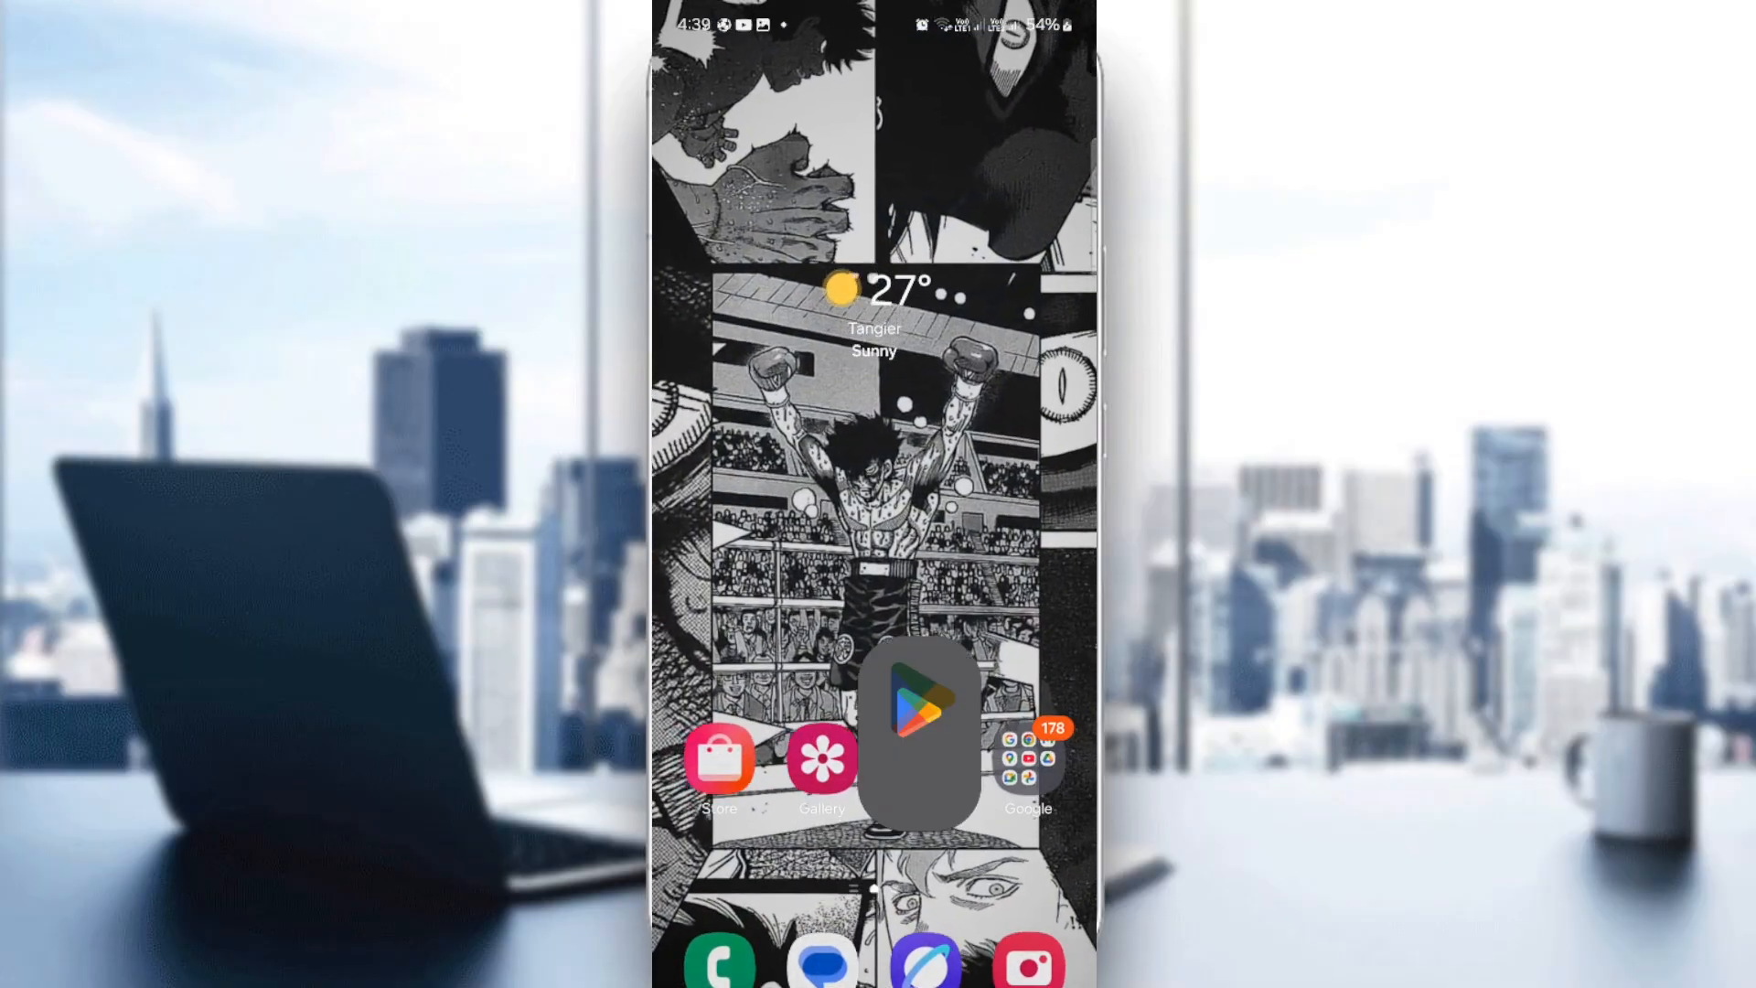
# Reopen the 'sleeper fantasy football' search to reach Sleeper's Play Store page.
pyautogui.click(916, 703)
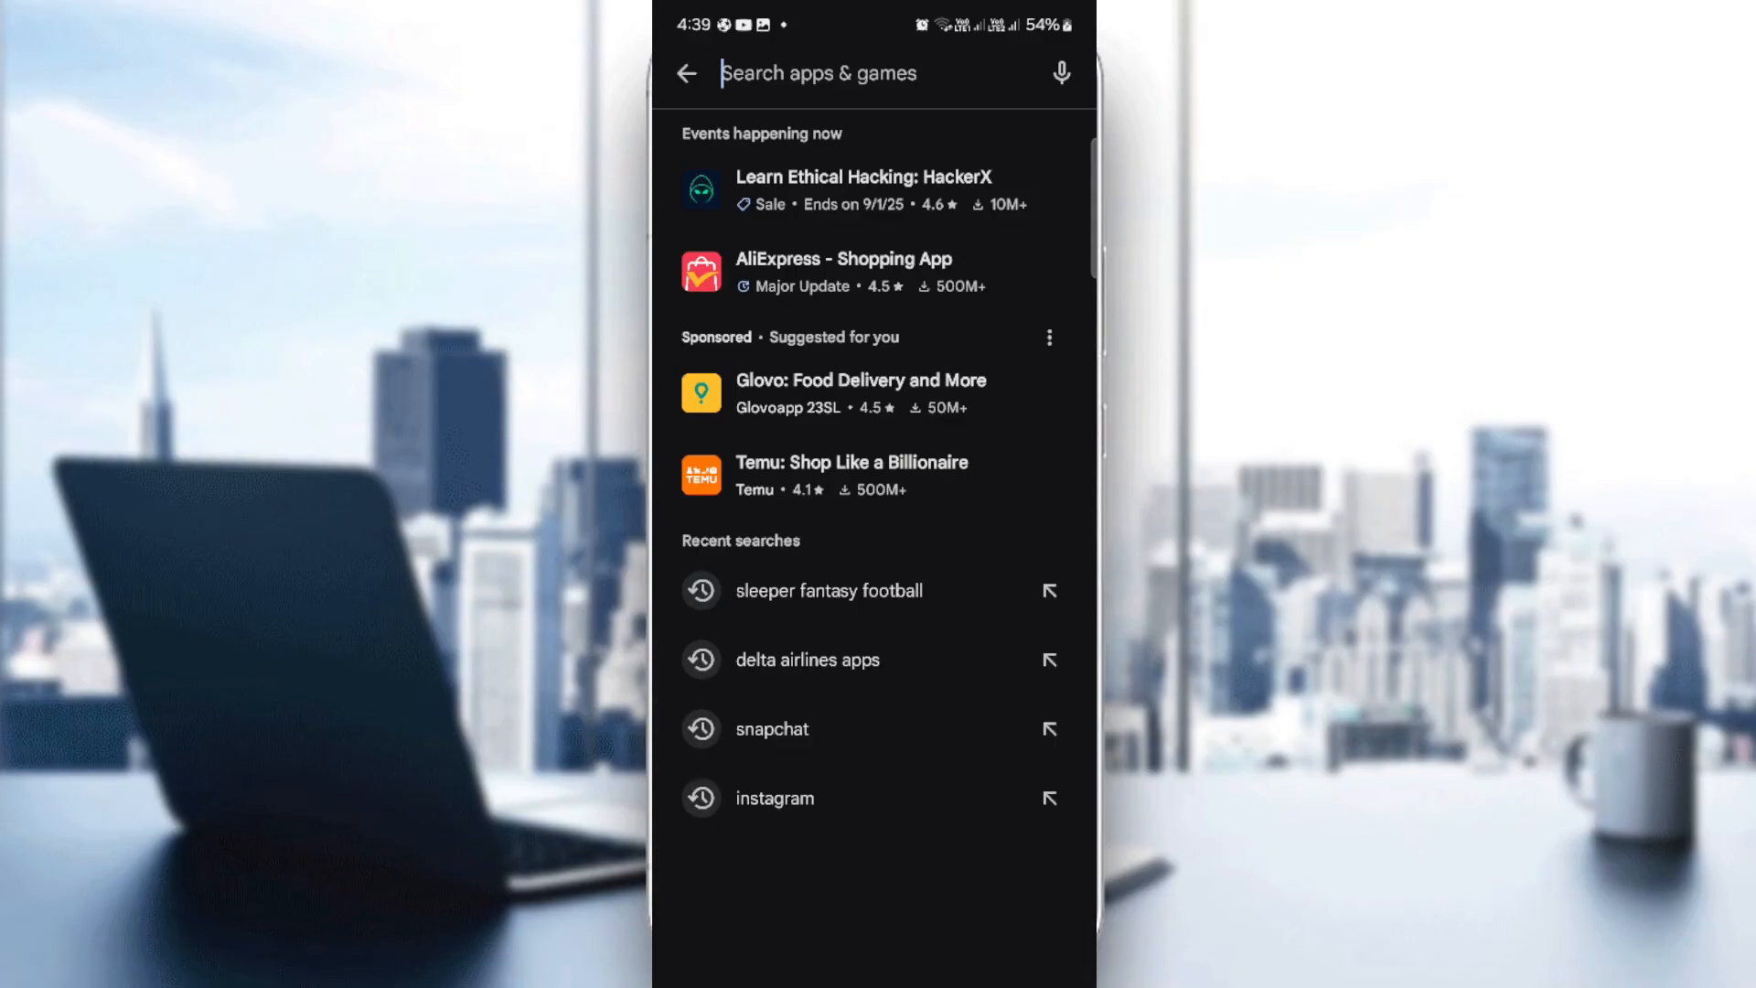
pyautogui.click(830, 591)
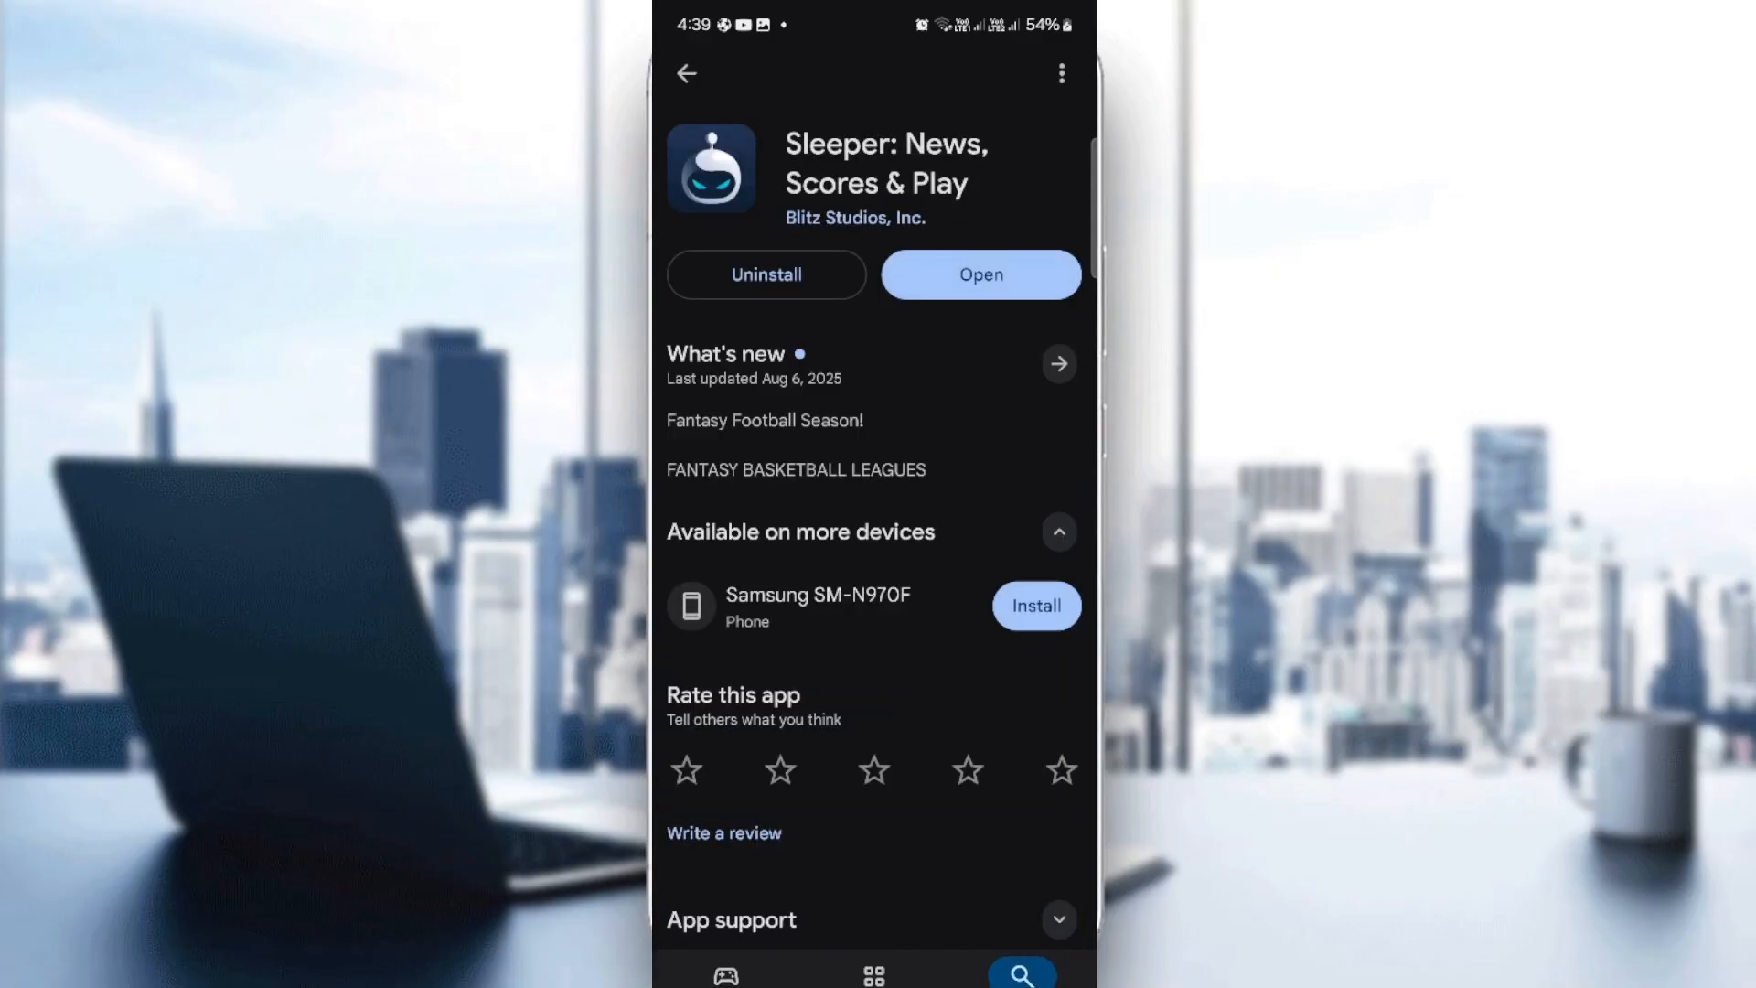